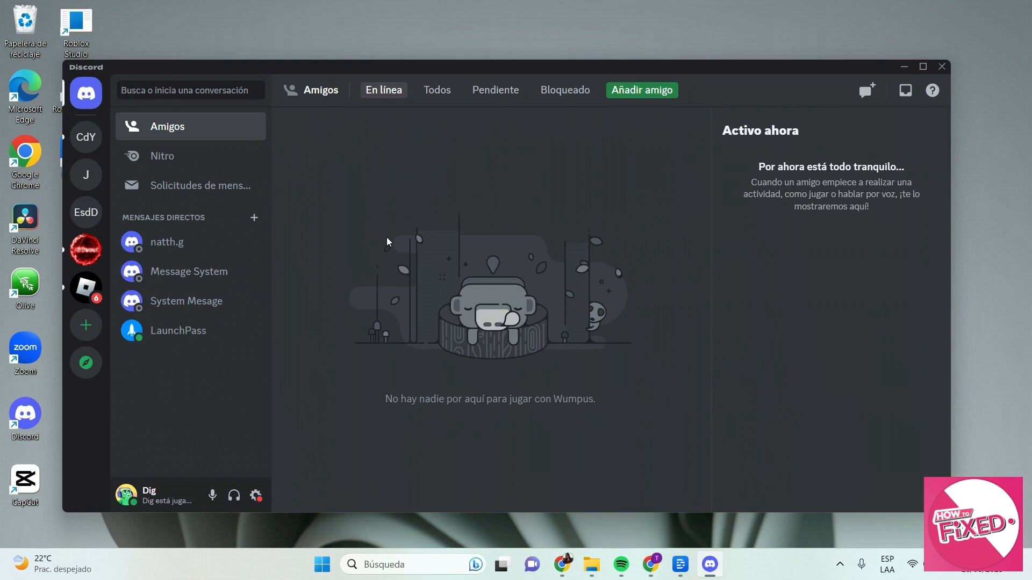
mouse_move(86, 211)
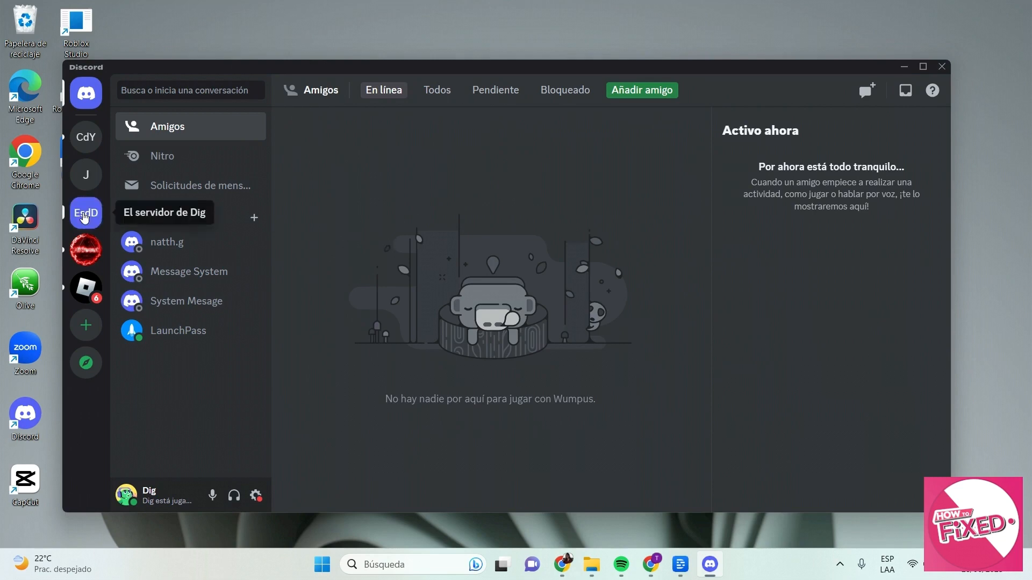
Start inviting the FredBoat bot to a server from fredboat.com
click(86, 212)
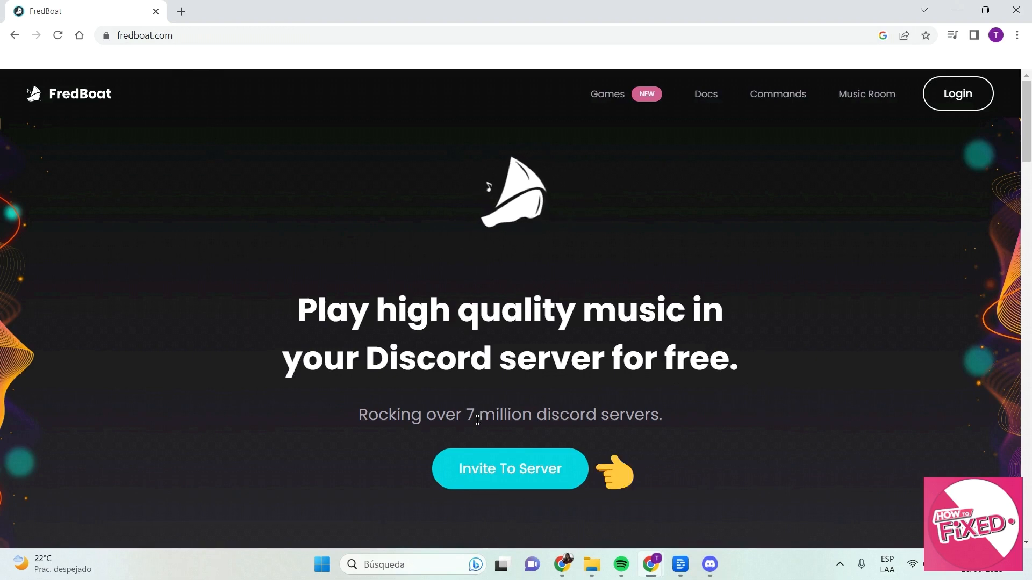
mouse_move(510, 469)
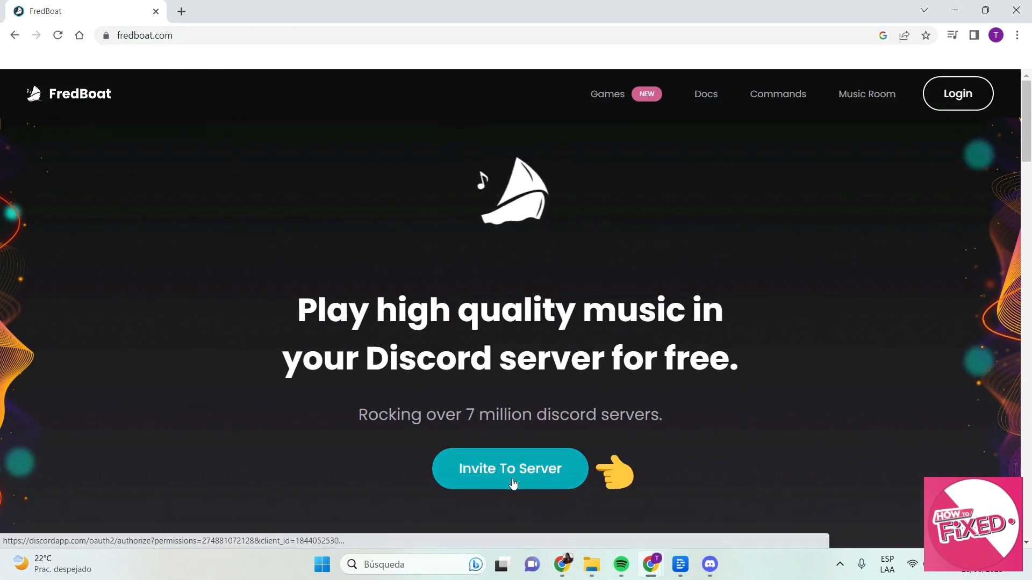
click(509, 469)
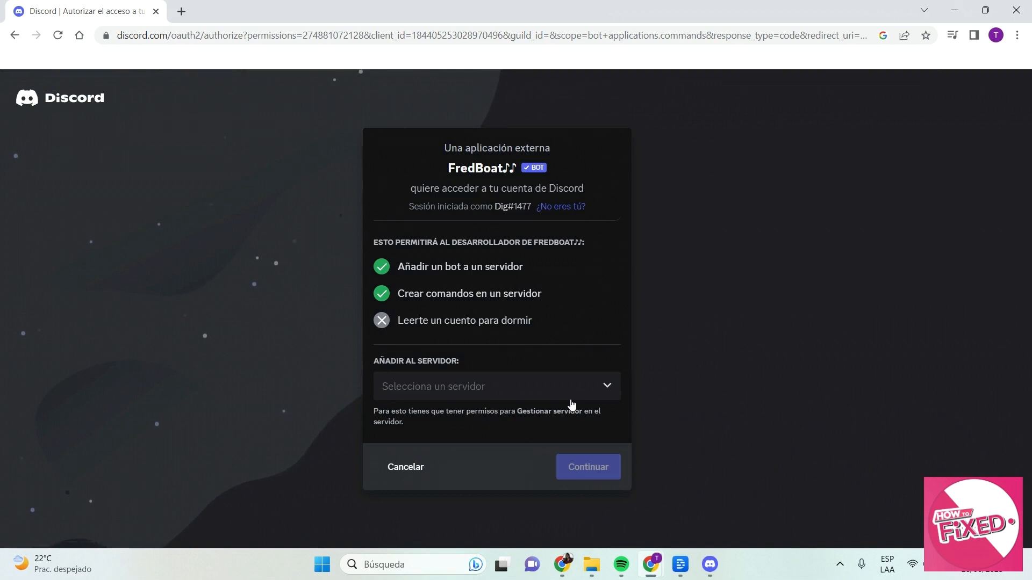
Choose El servidor de Dig as destination and grant FredBoat its requested permissions
click(495, 386)
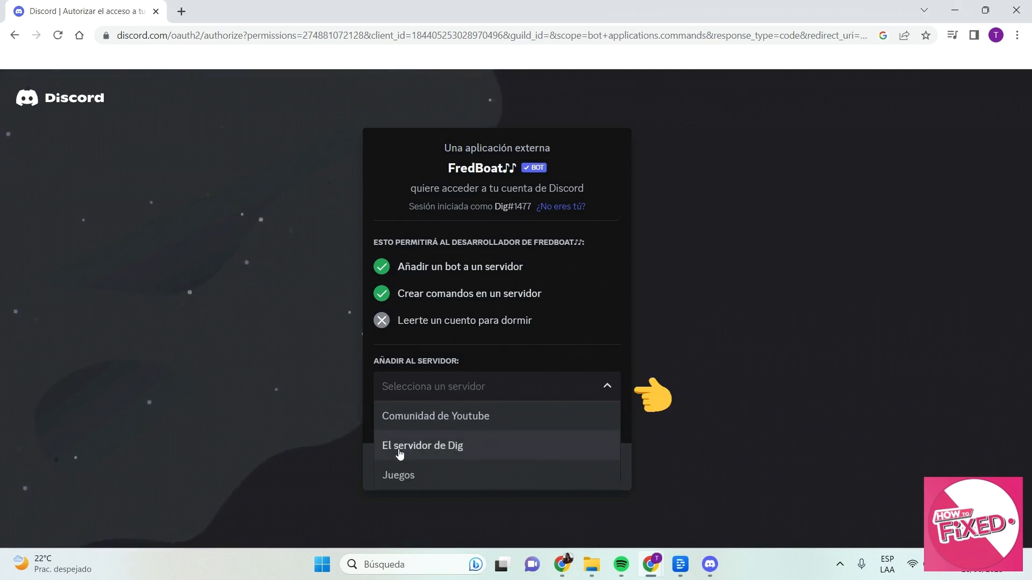
click(422, 445)
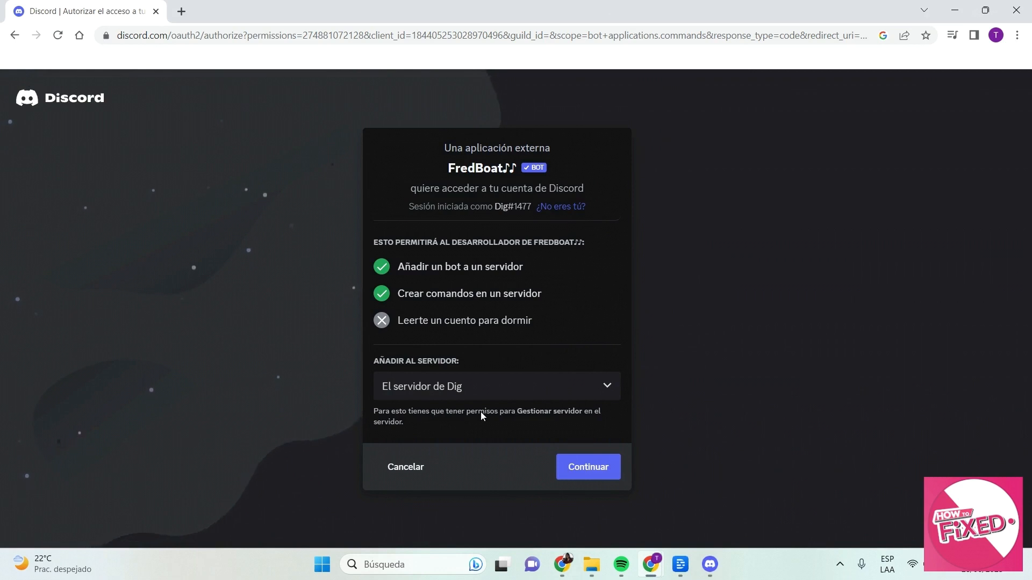
click(587, 466)
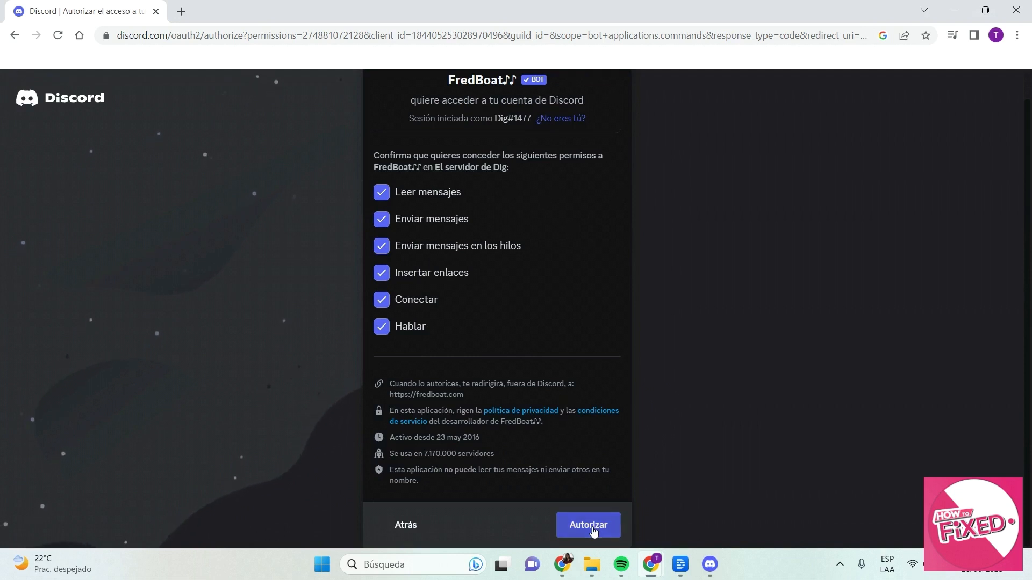
click(587, 524)
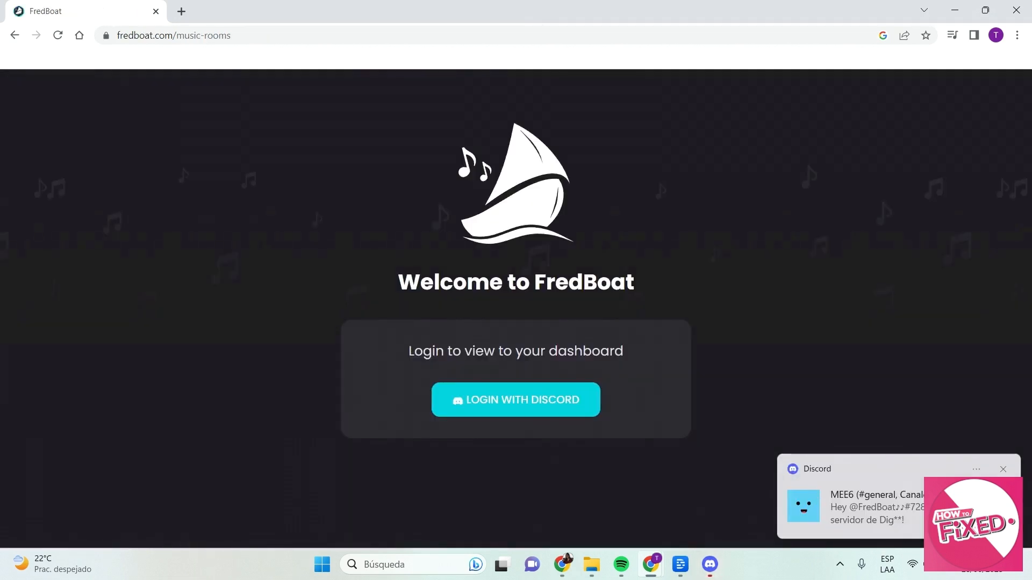
mouse_move(710, 565)
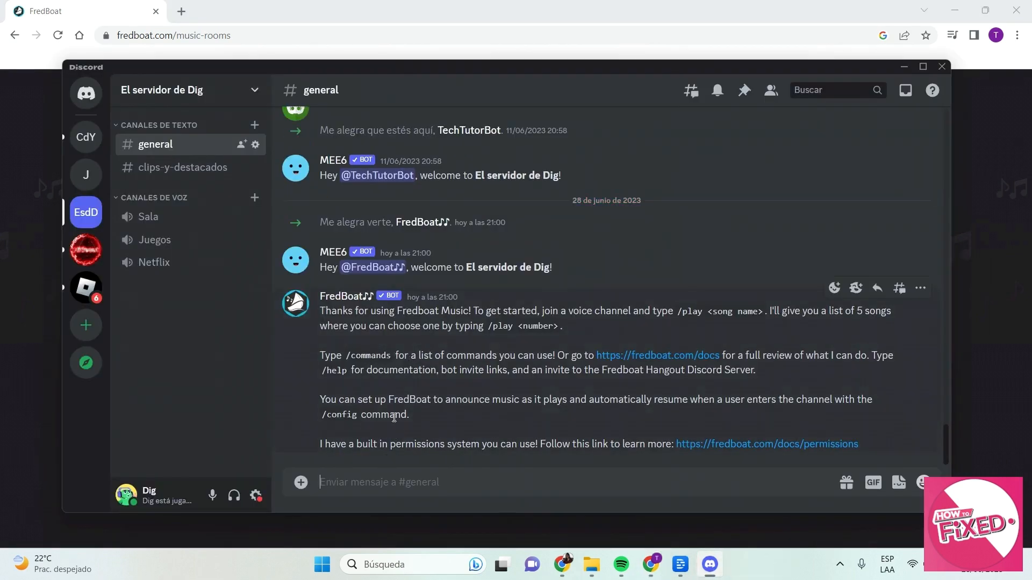
mouse_move(586, 324)
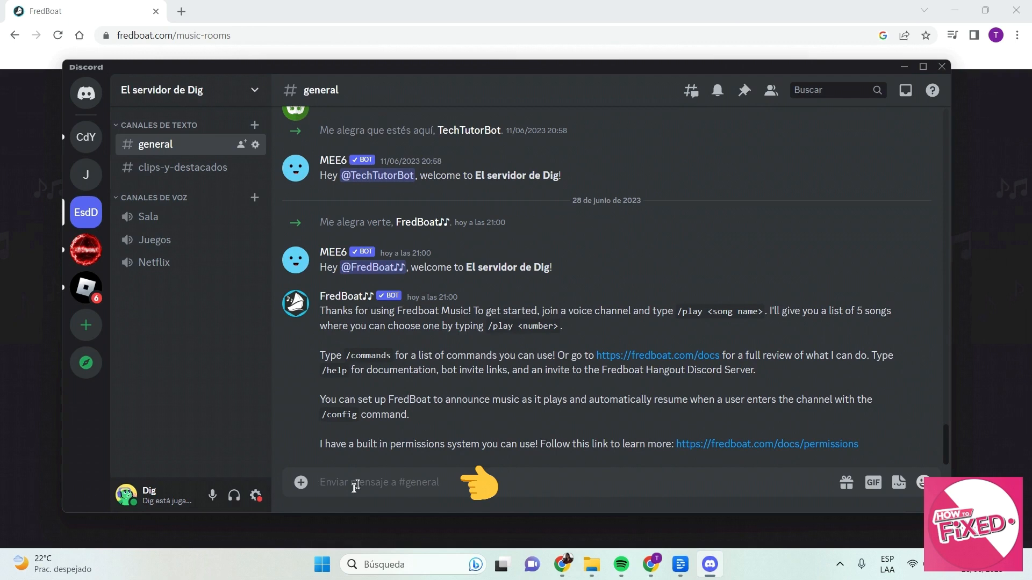
Run /search soundcloud with the query 'treasure bruno mars'
text(/search)
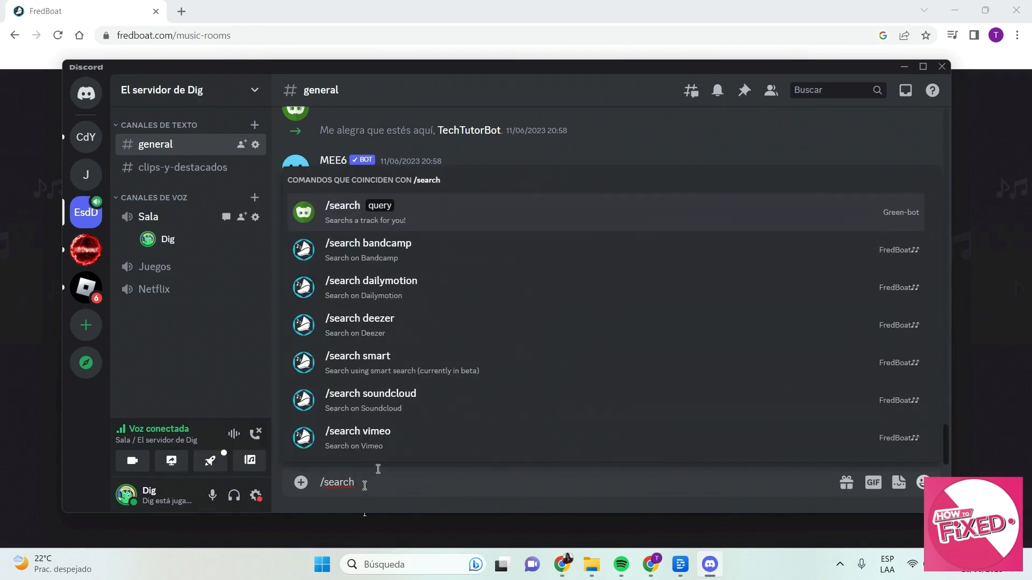
click(370, 393)
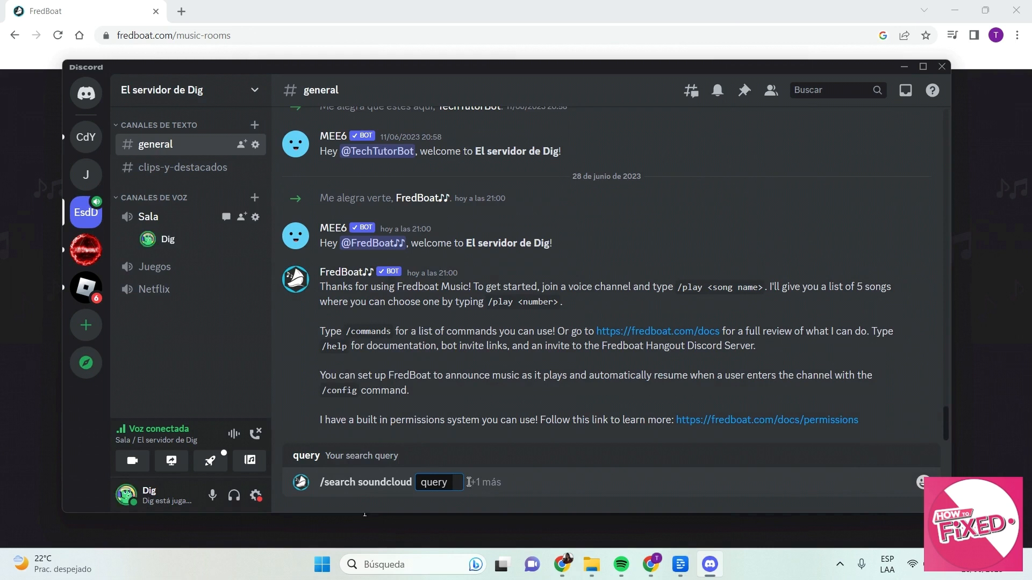
text(treasure bruno mars)
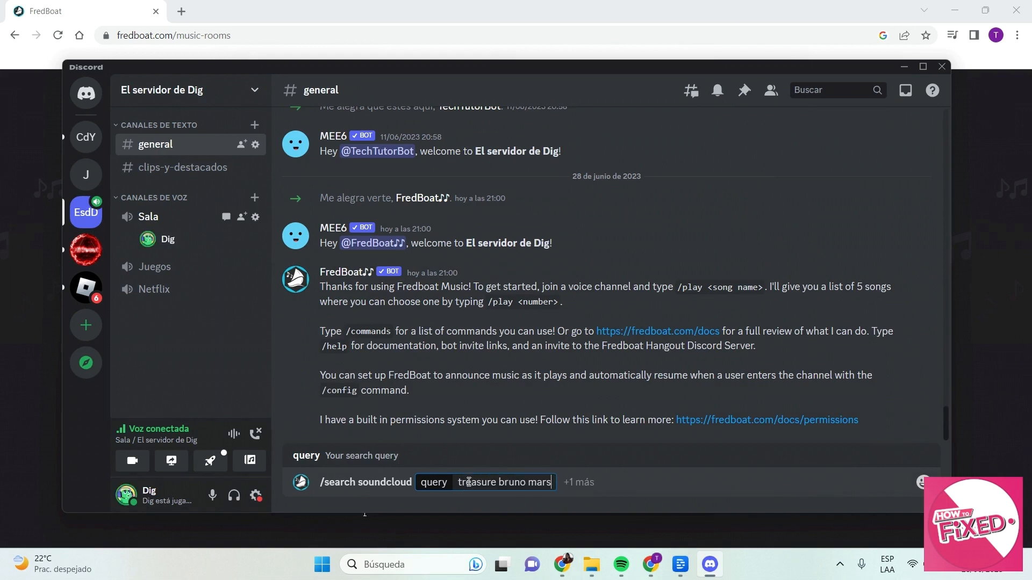
key(enter)
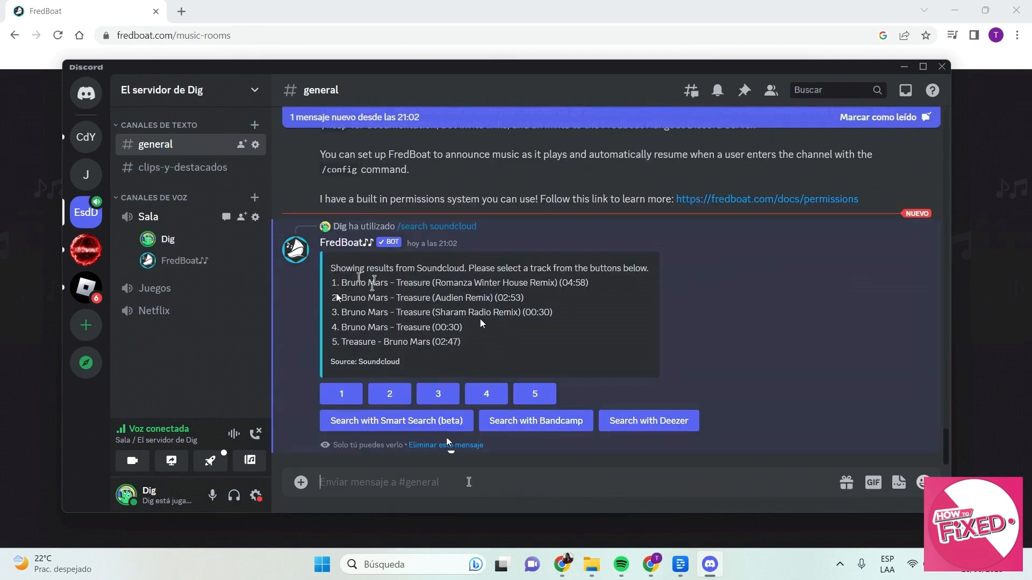
mouse_move(337, 342)
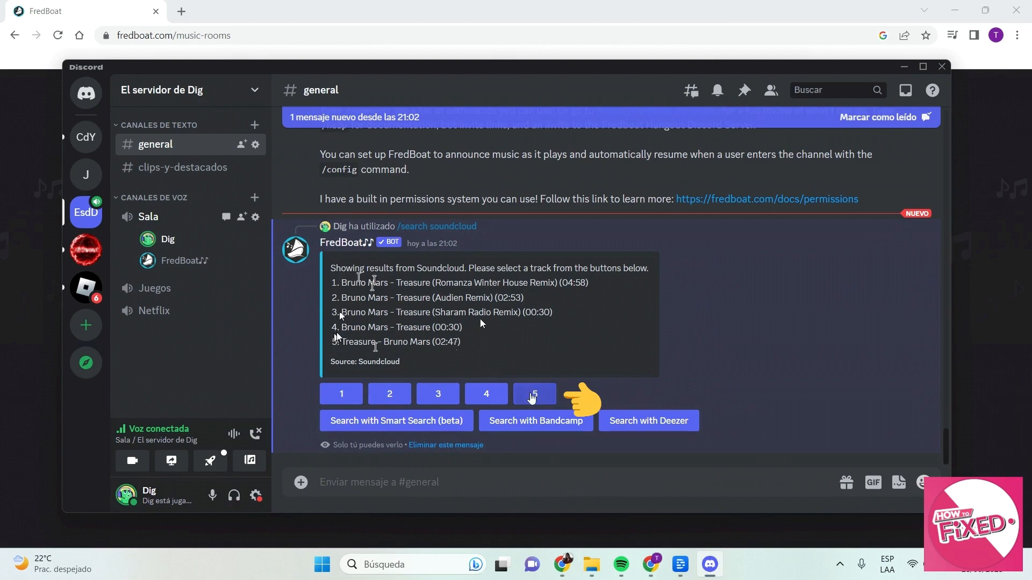
Pick result 5, Treasure - Bruno Mars, to add it to FredBoat's queue
click(535, 393)
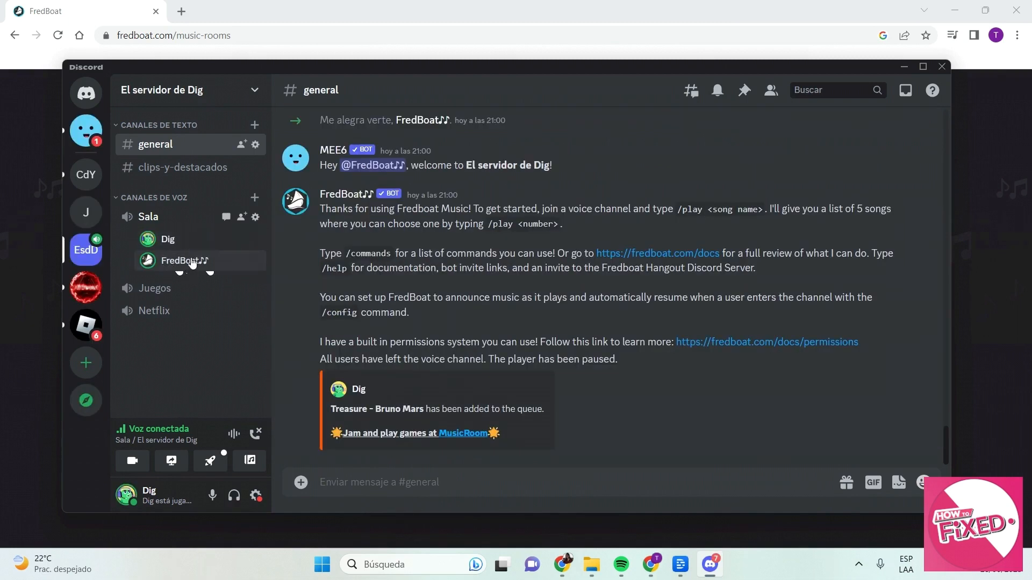
mouse_move(189, 270)
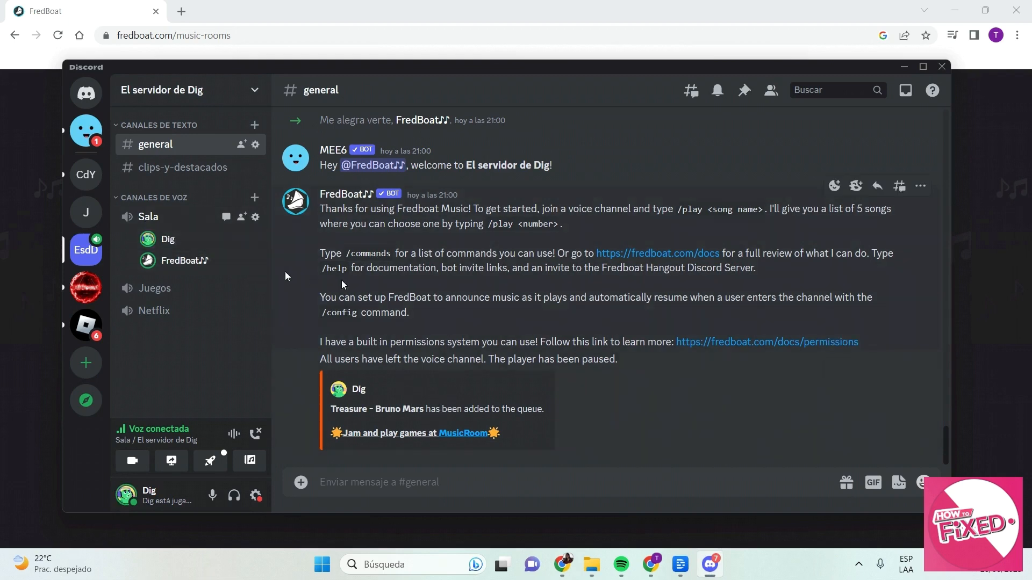
mouse_move(310, 273)
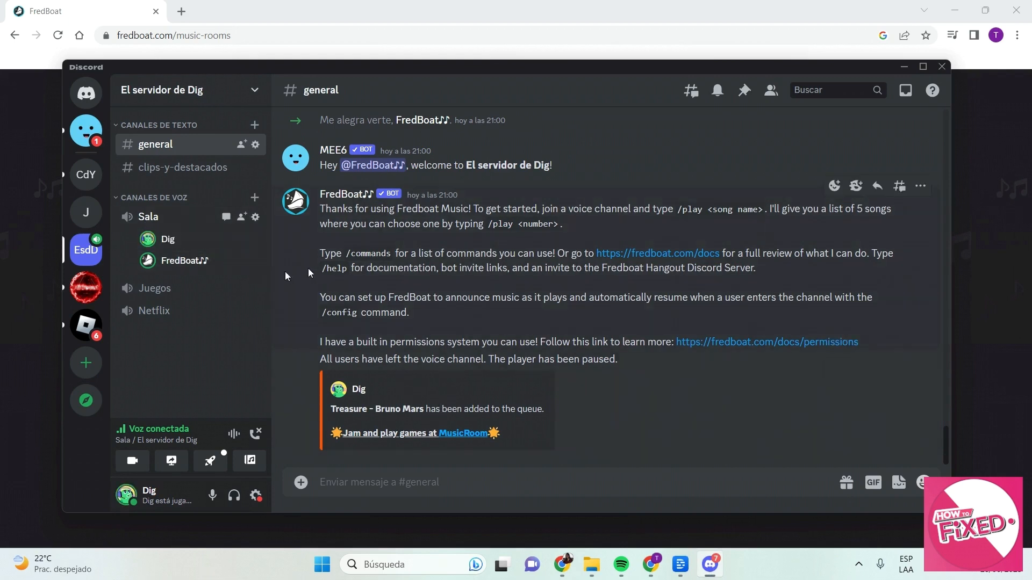